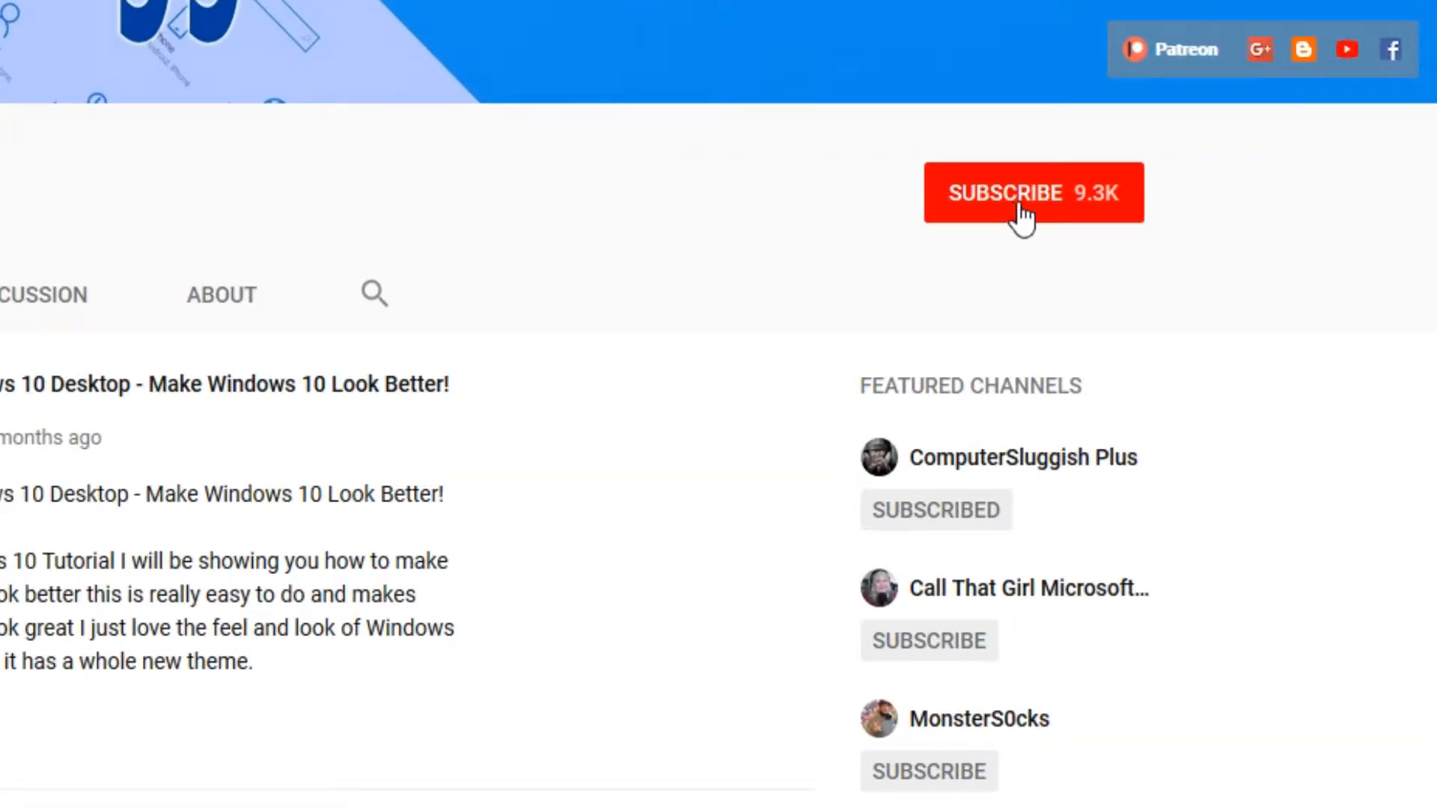
Subscribe to the YouTube channel with the red SUBSCRIBE button.
click(1033, 192)
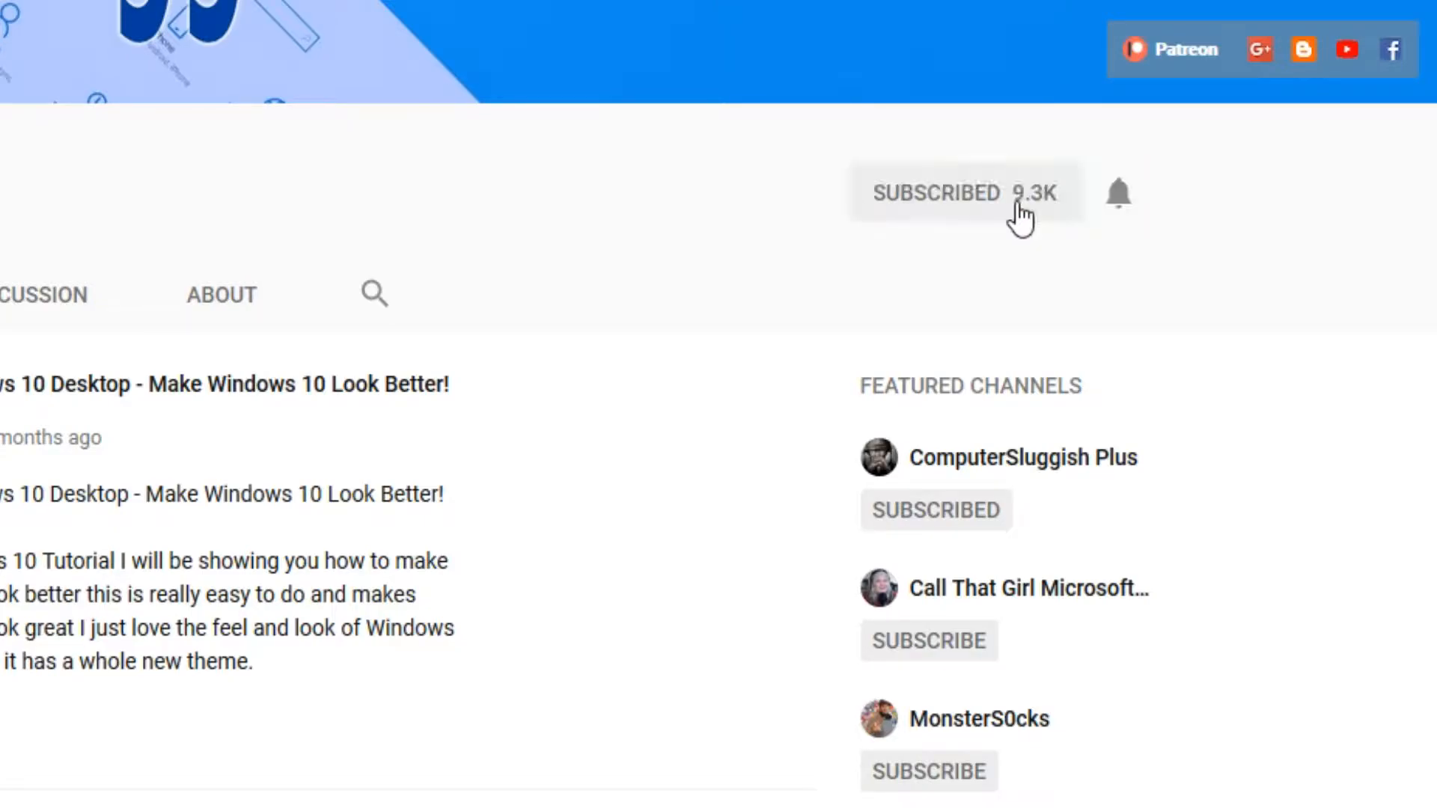
mouse_move(1119, 194)
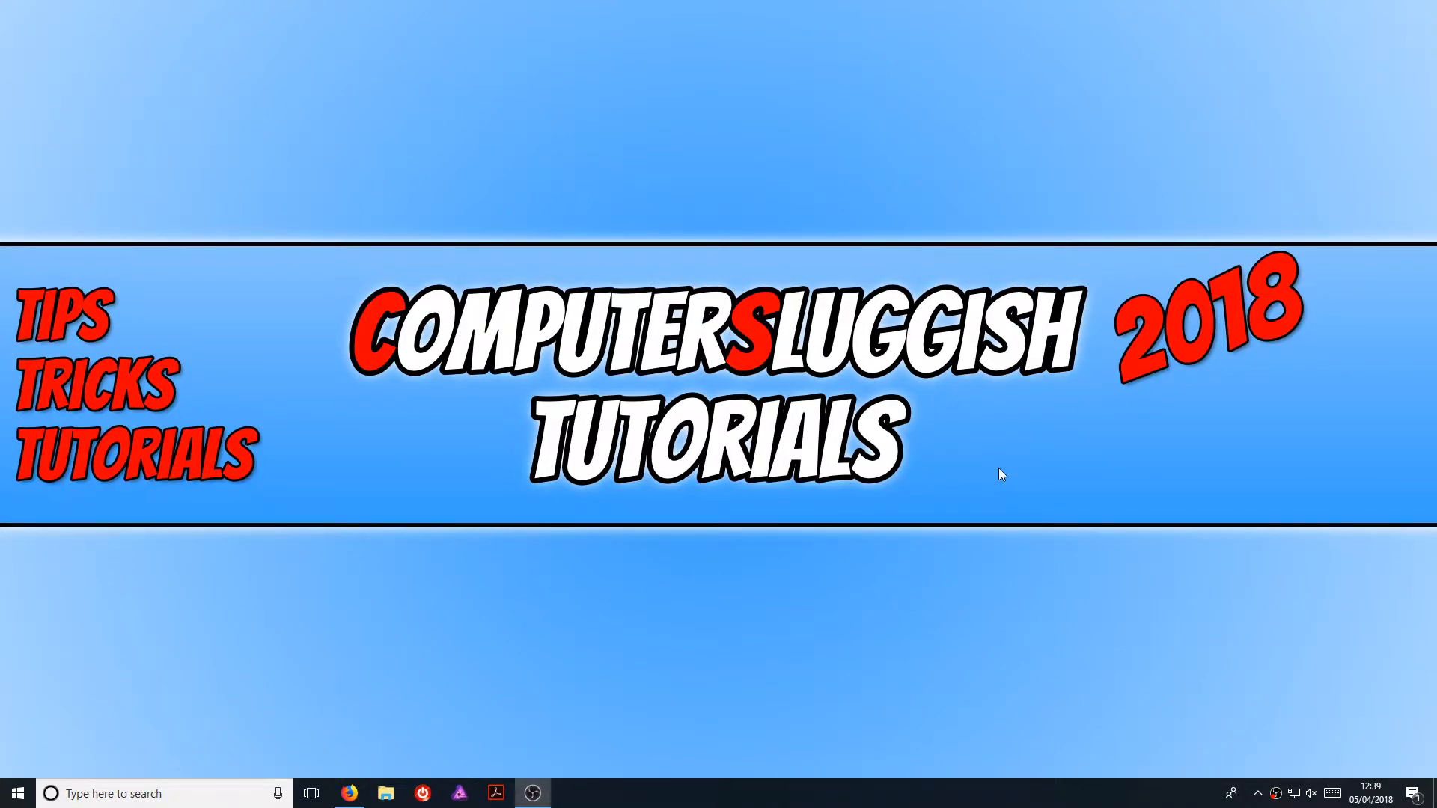
mouse_move(609, 731)
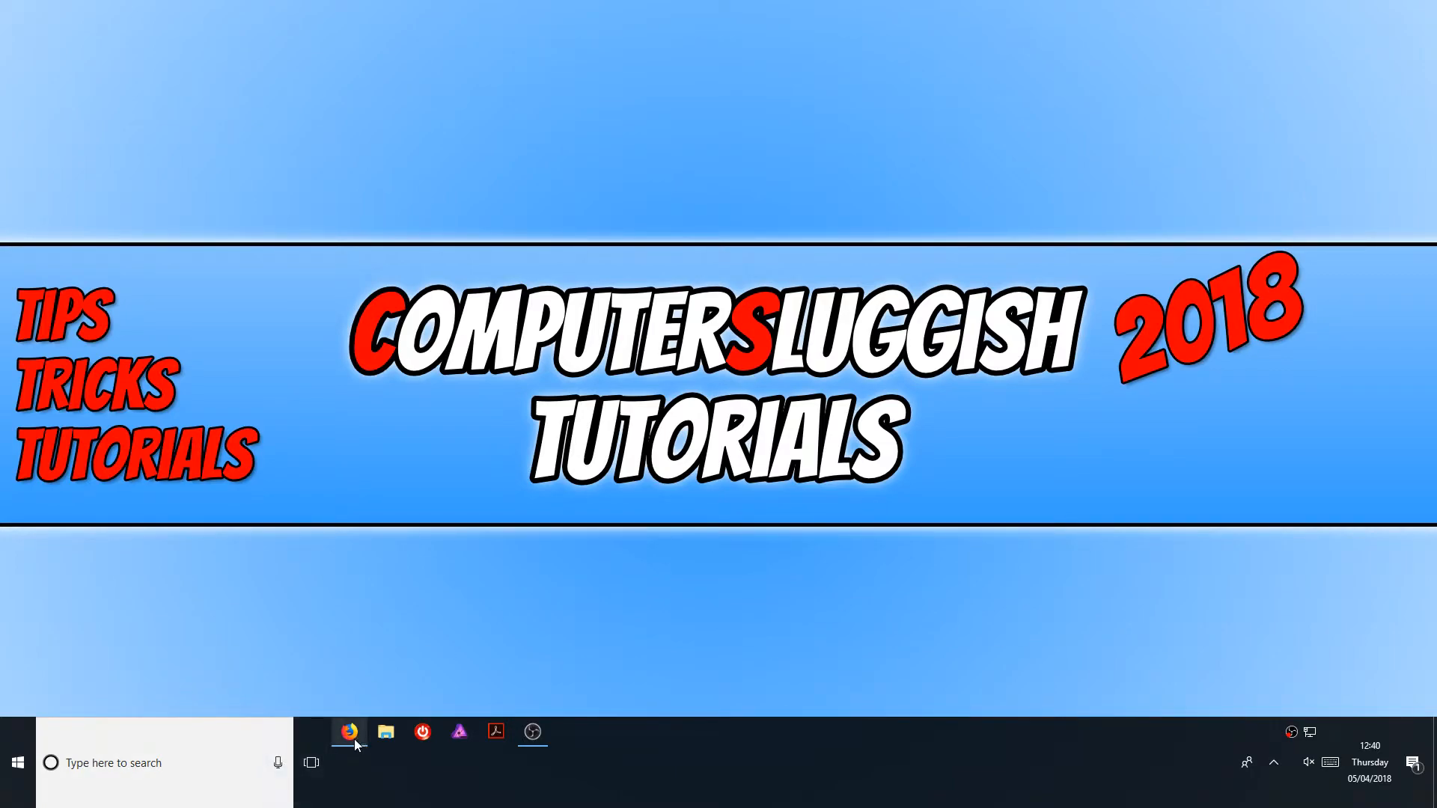
Launch Firefox from the enlarged taskbar.
click(348, 732)
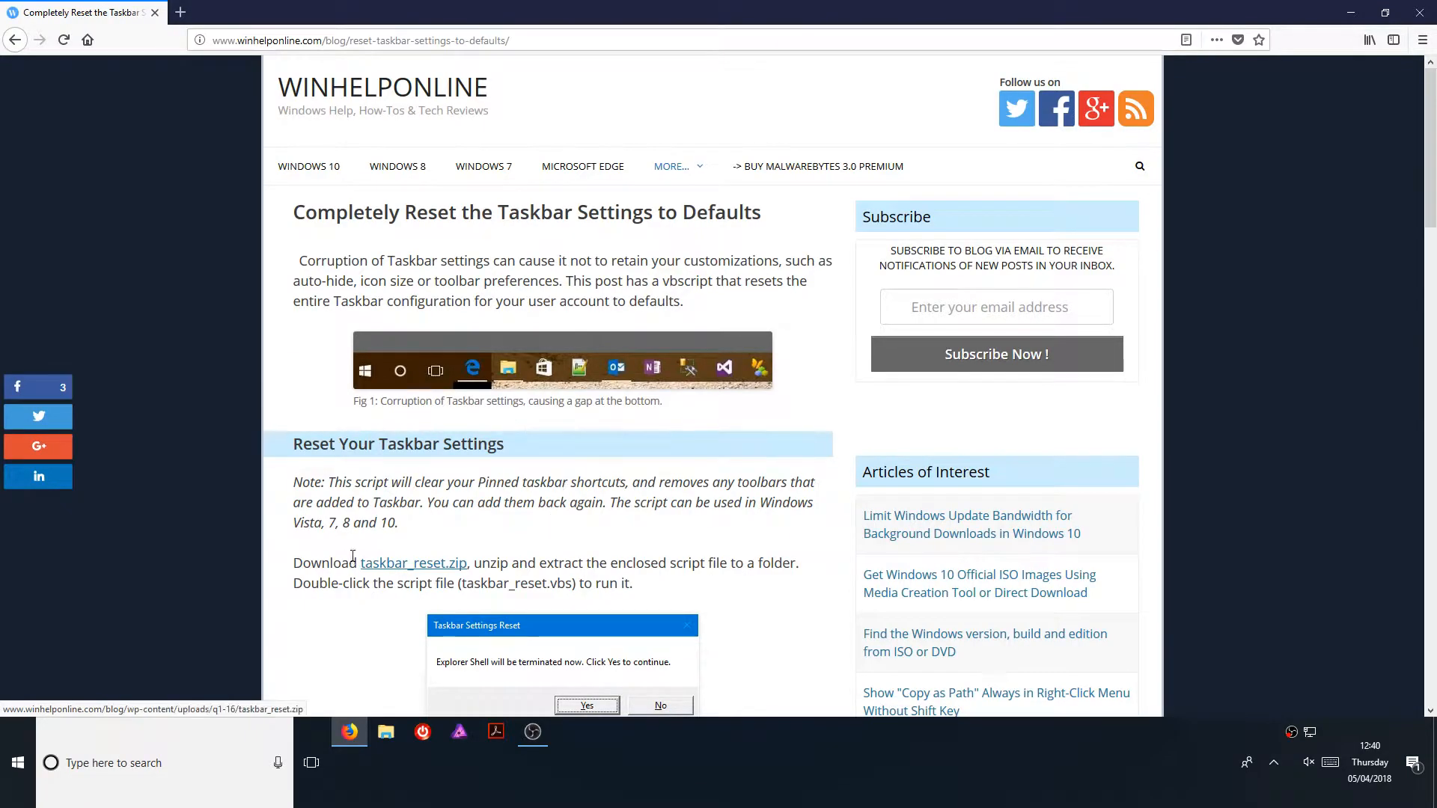
mouse_move(412, 563)
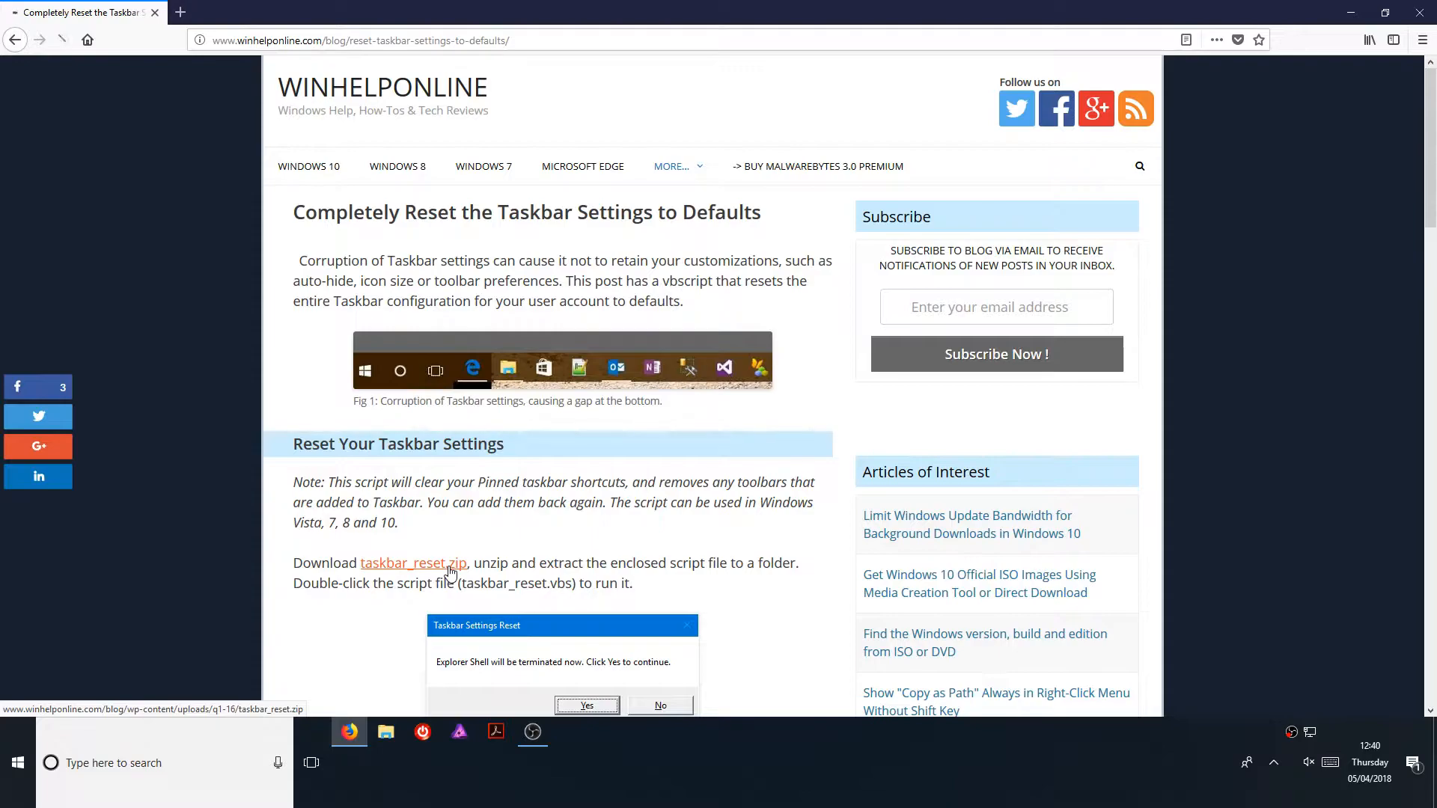
Download taskbar_reset.zip from the Winhelponline taskbar reset article.
click(412, 563)
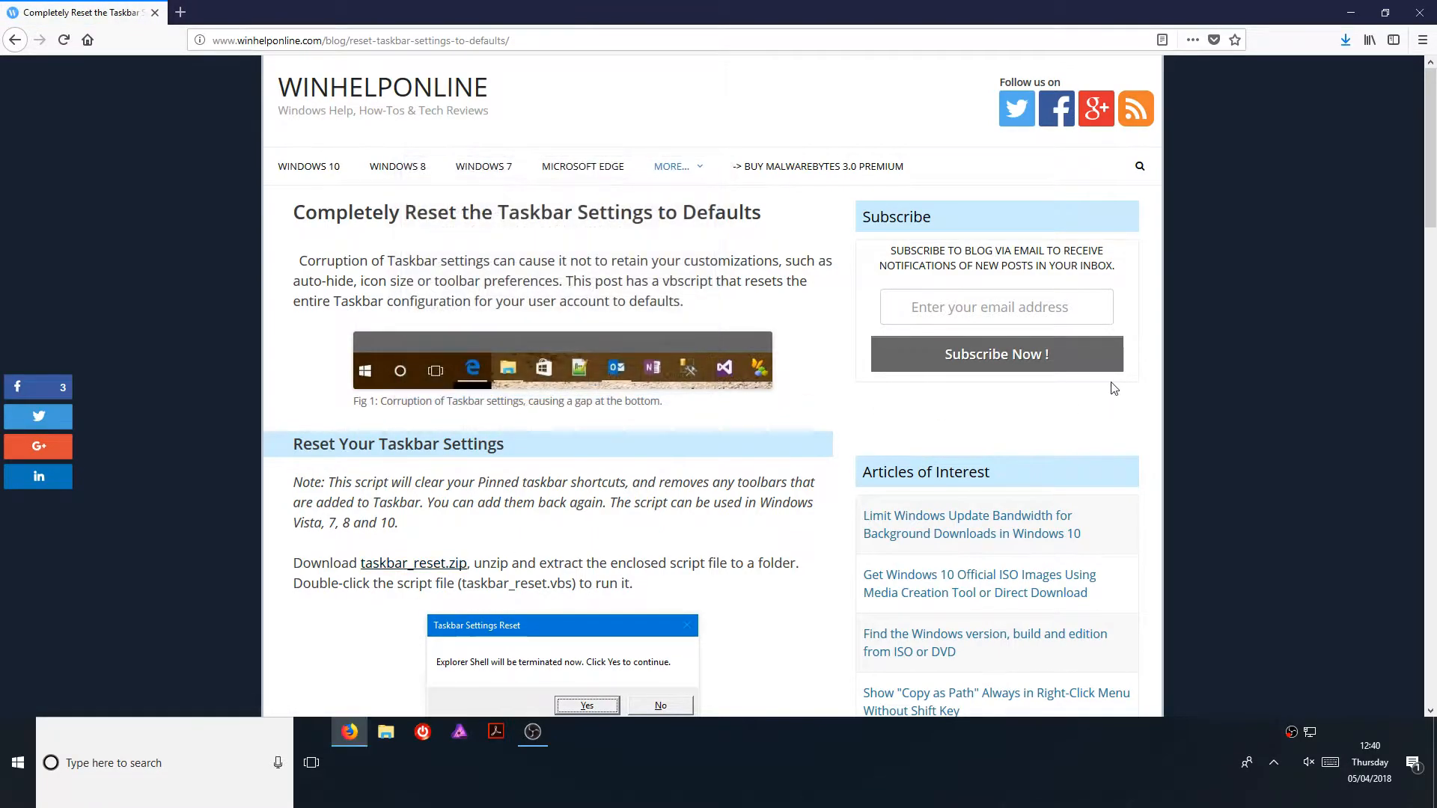
mouse_move(1319, 7)
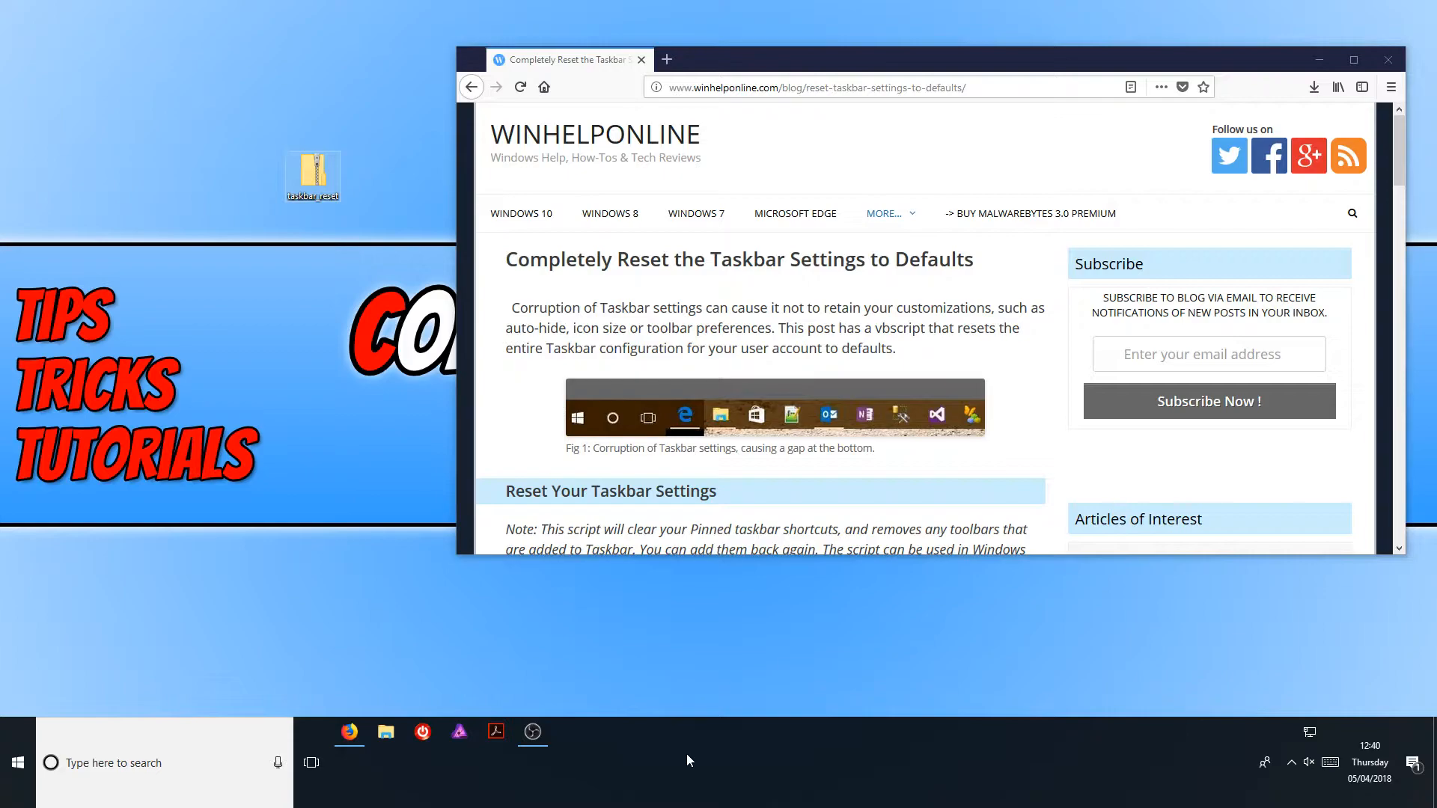
Minimize Firefox to reveal taskbar_reset.zip on the desktop.
click(1387, 60)
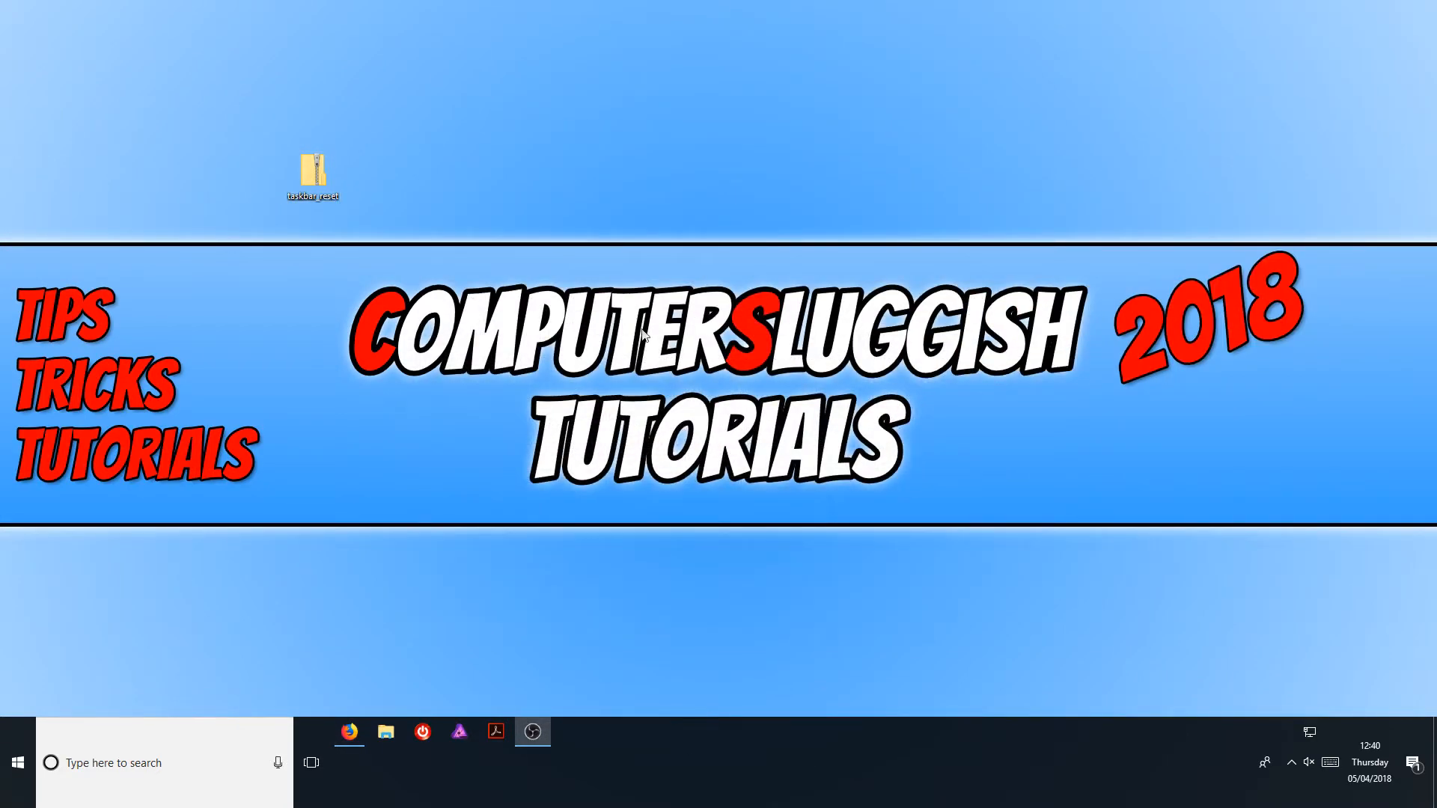
Extract taskbar_reset.zip into the Desktop\taskbar_reset folder.
click(548, 315)
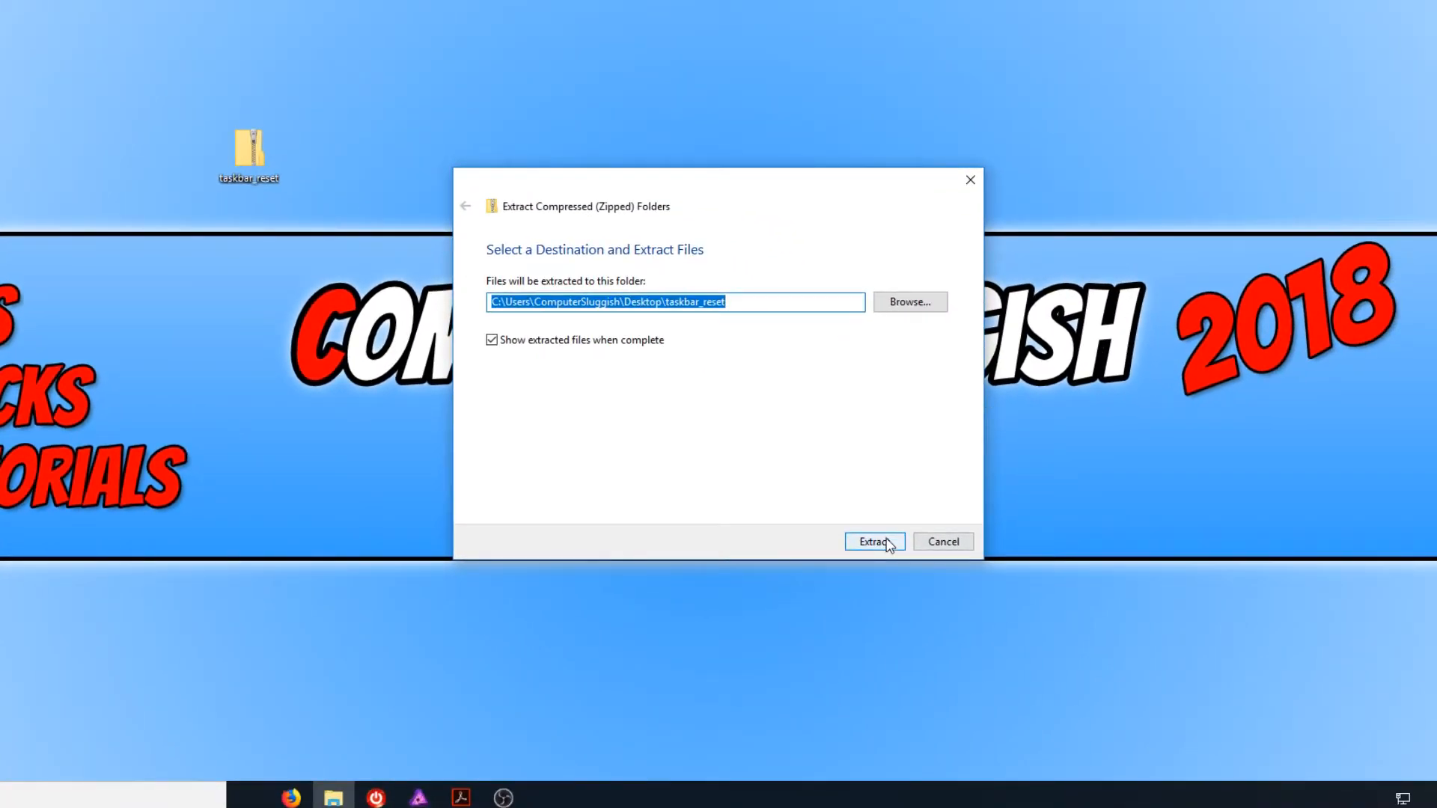
click(871, 540)
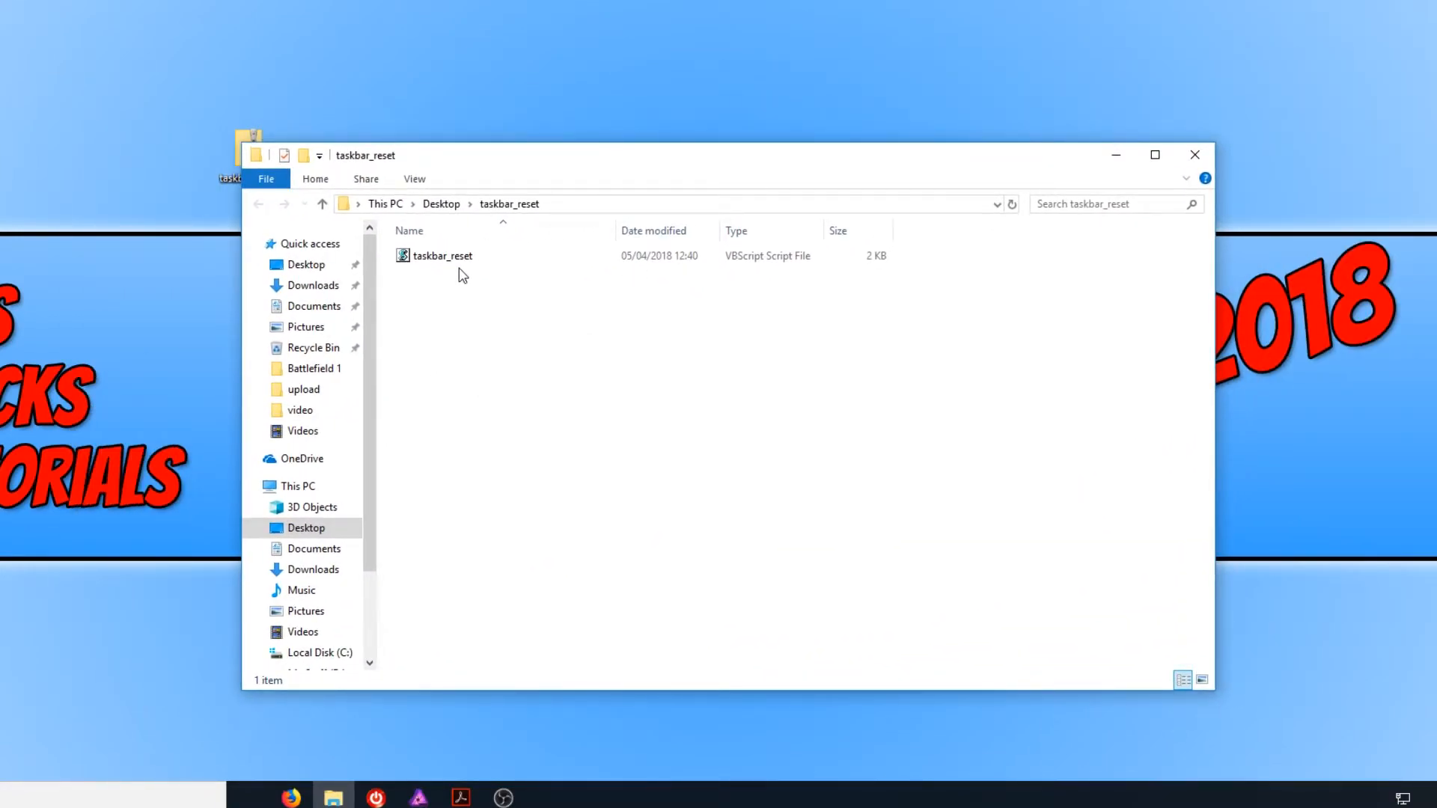
Open taskbar_reset.vbs and allow it past the Security Warning.
click(442, 256)
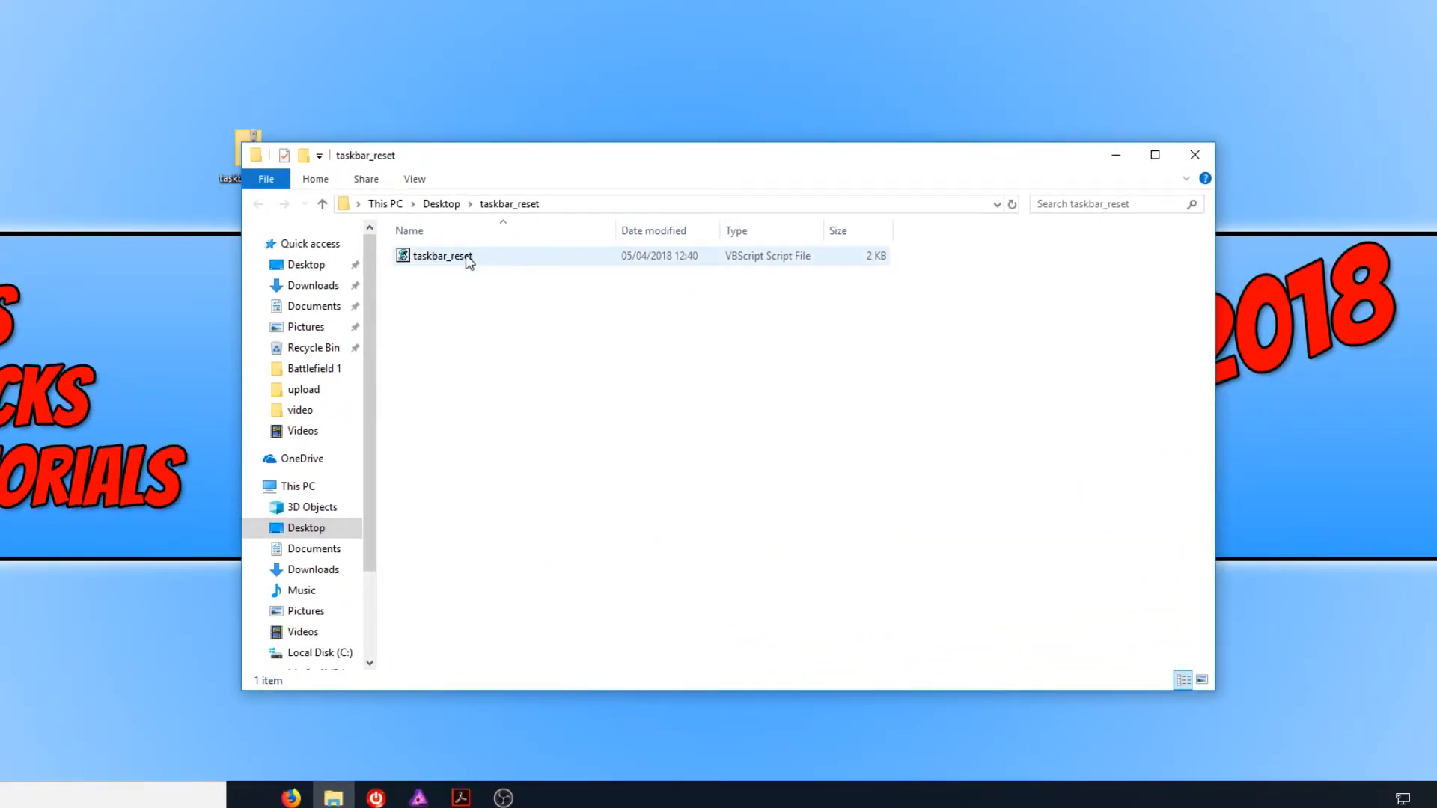
right_click(440, 256)
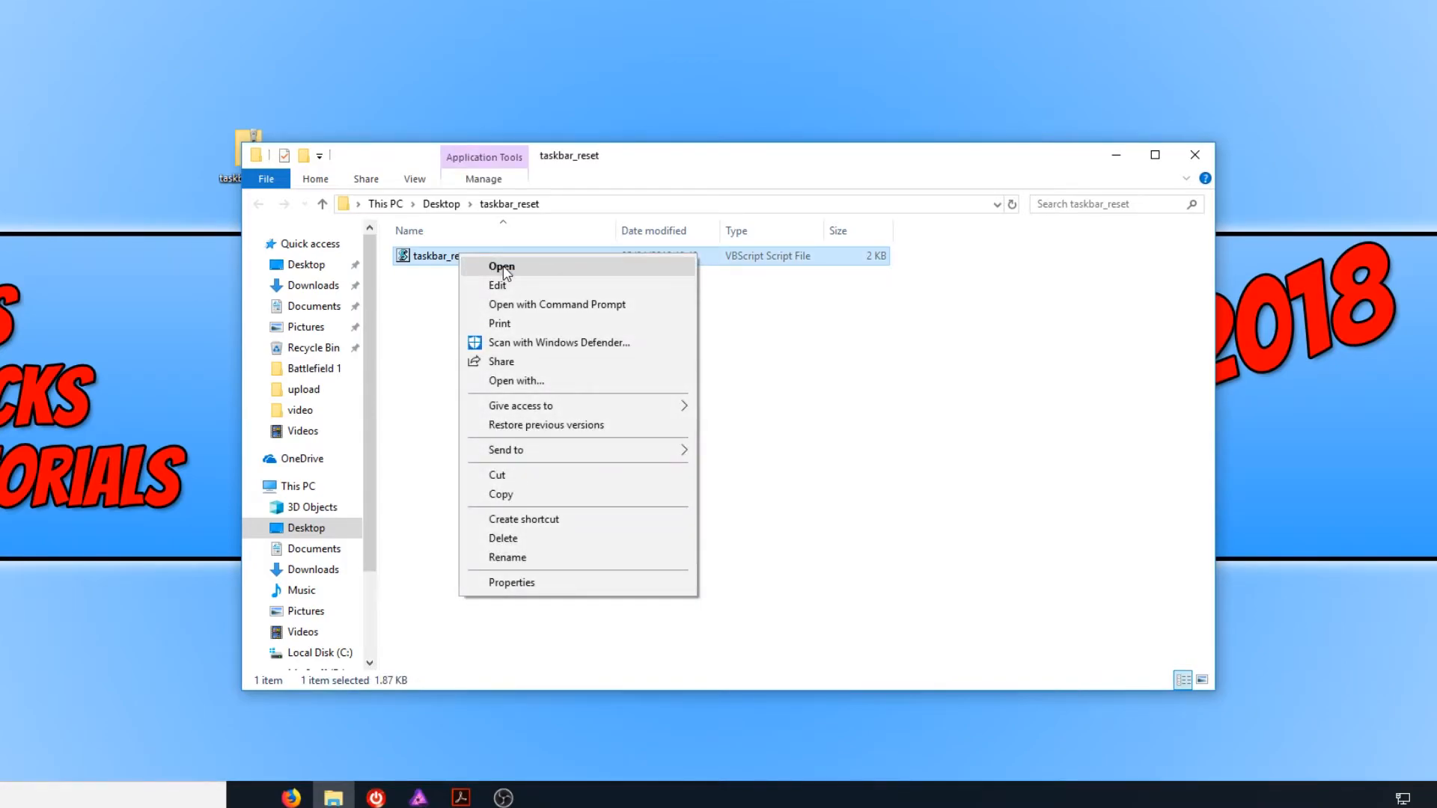
click(501, 266)
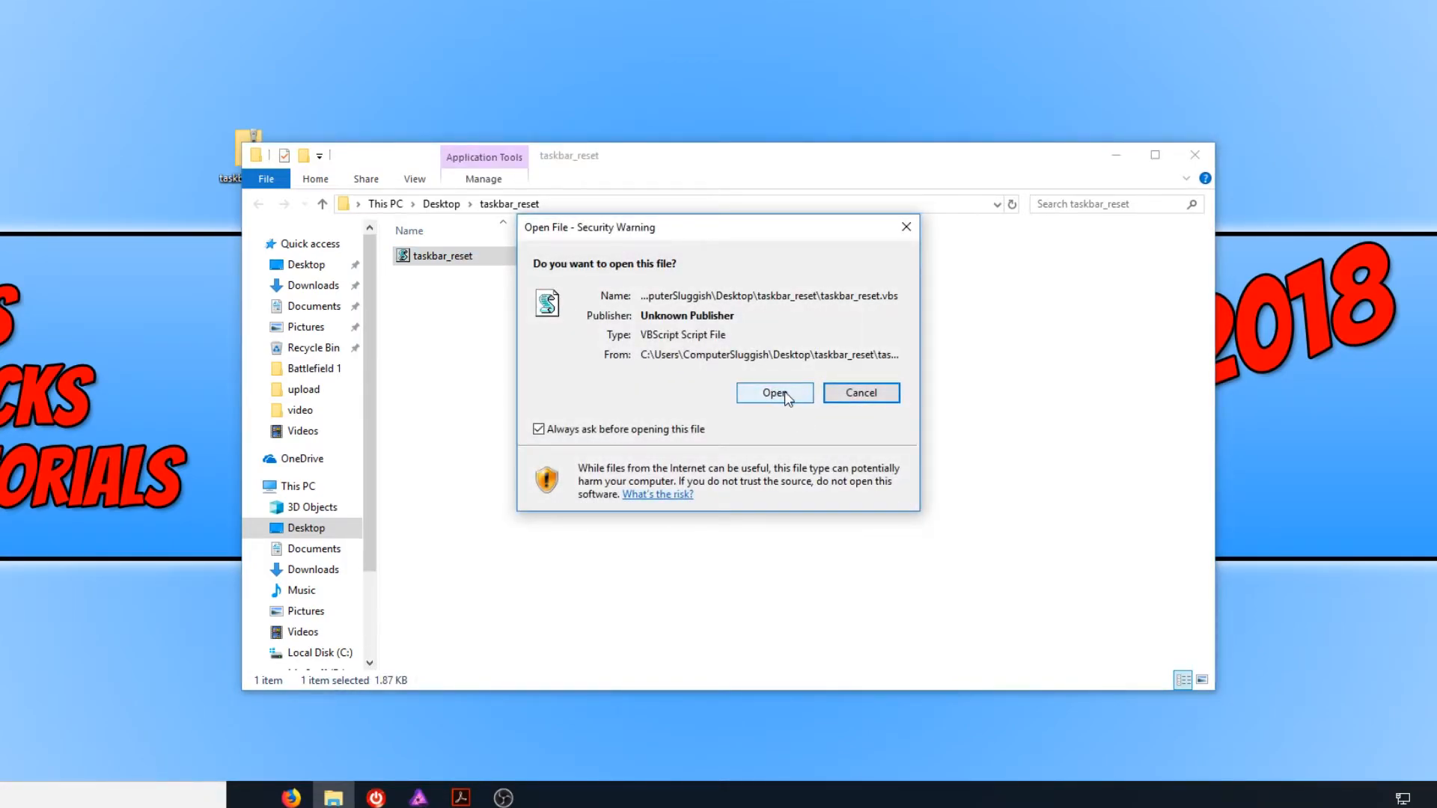
click(773, 392)
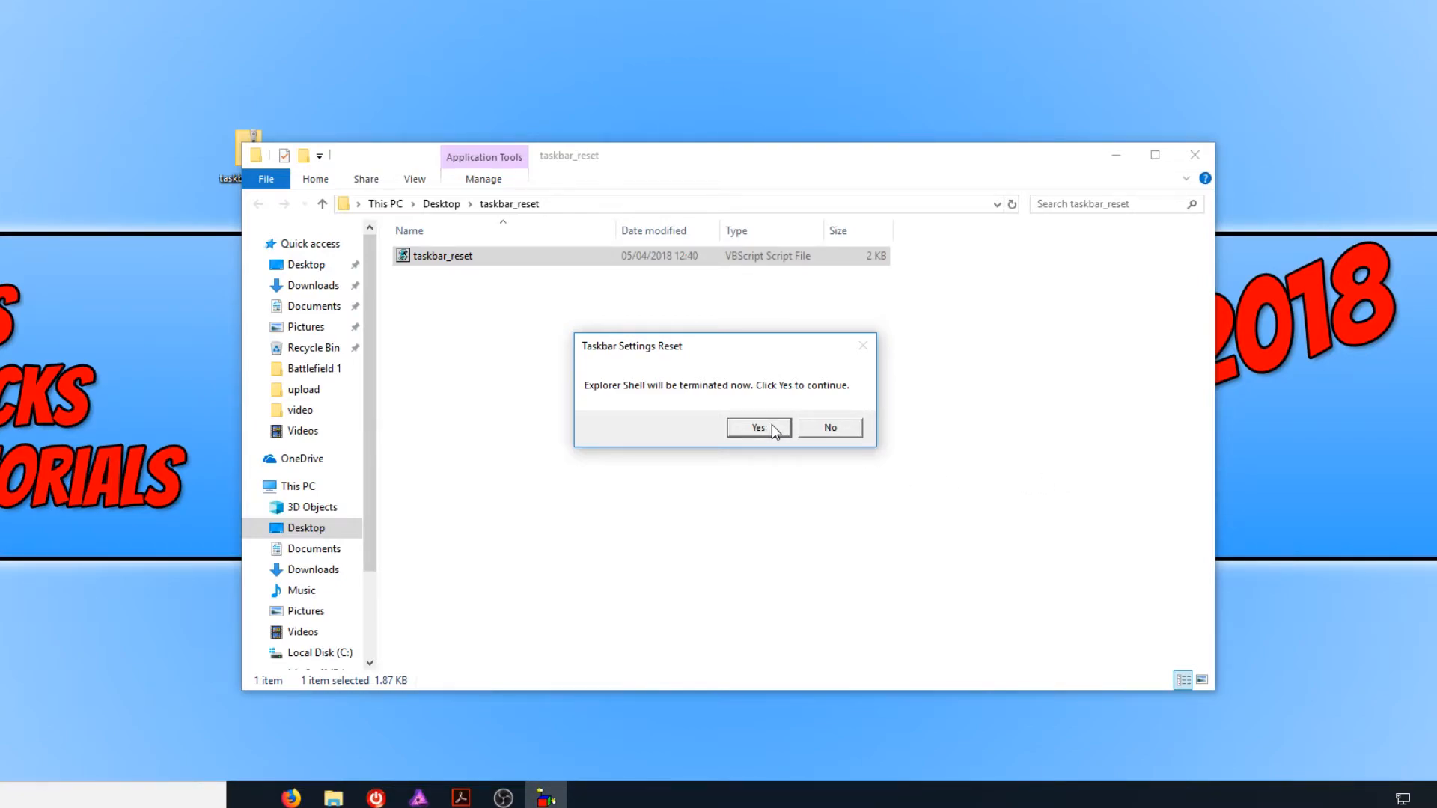
Confirm the Explorer restart in Taskbar Settings Reset and dismiss the Completed message.
click(757, 427)
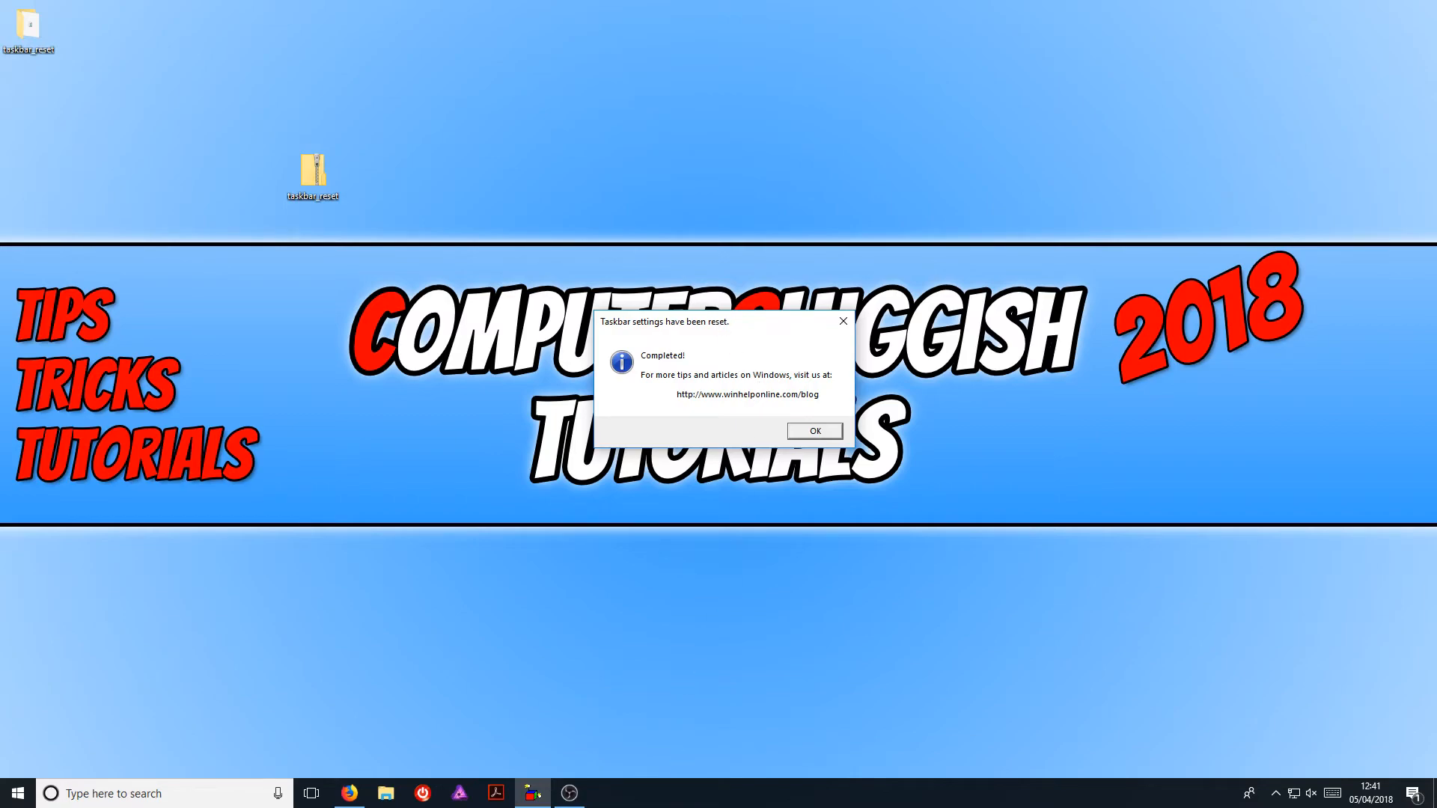
mouse_move(813, 432)
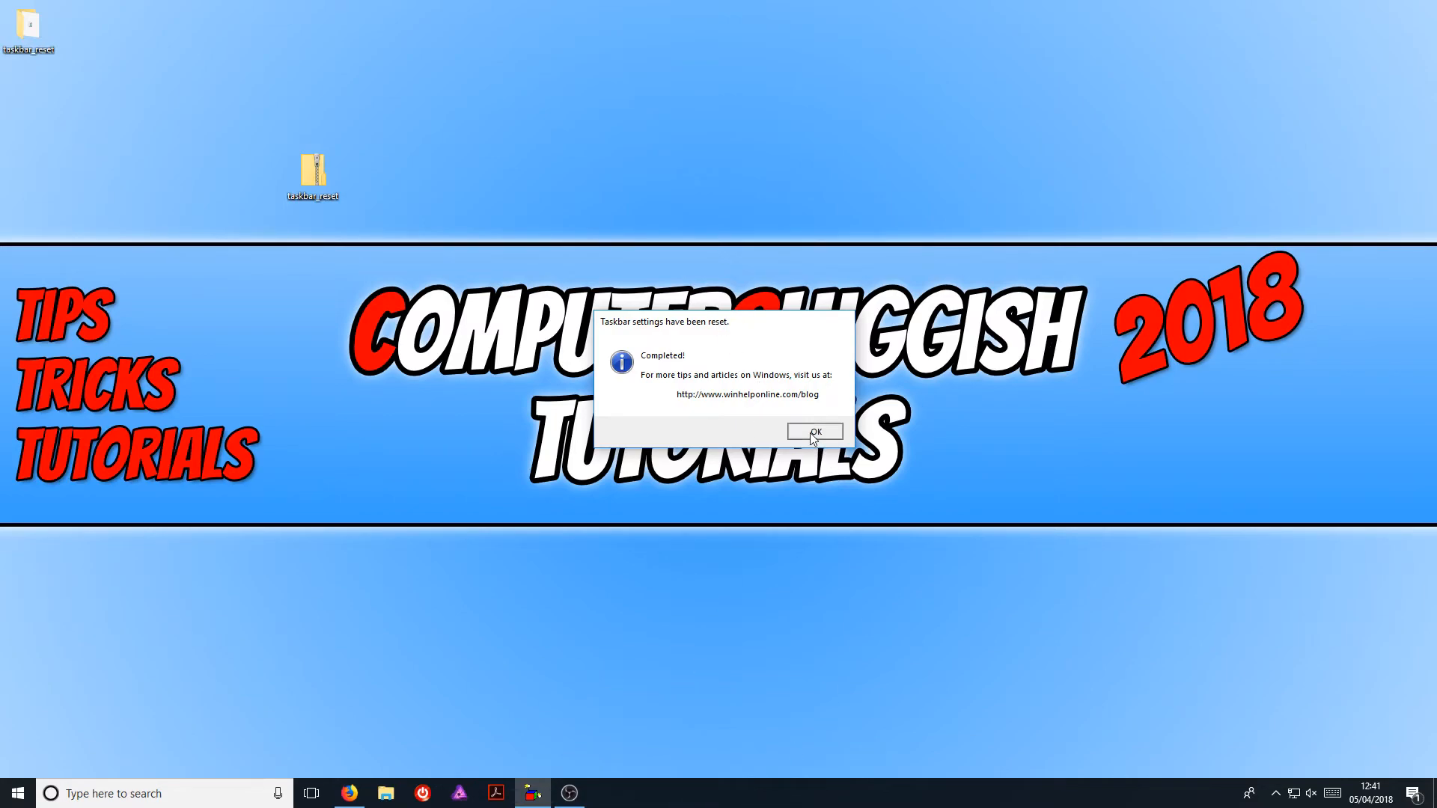
click(814, 432)
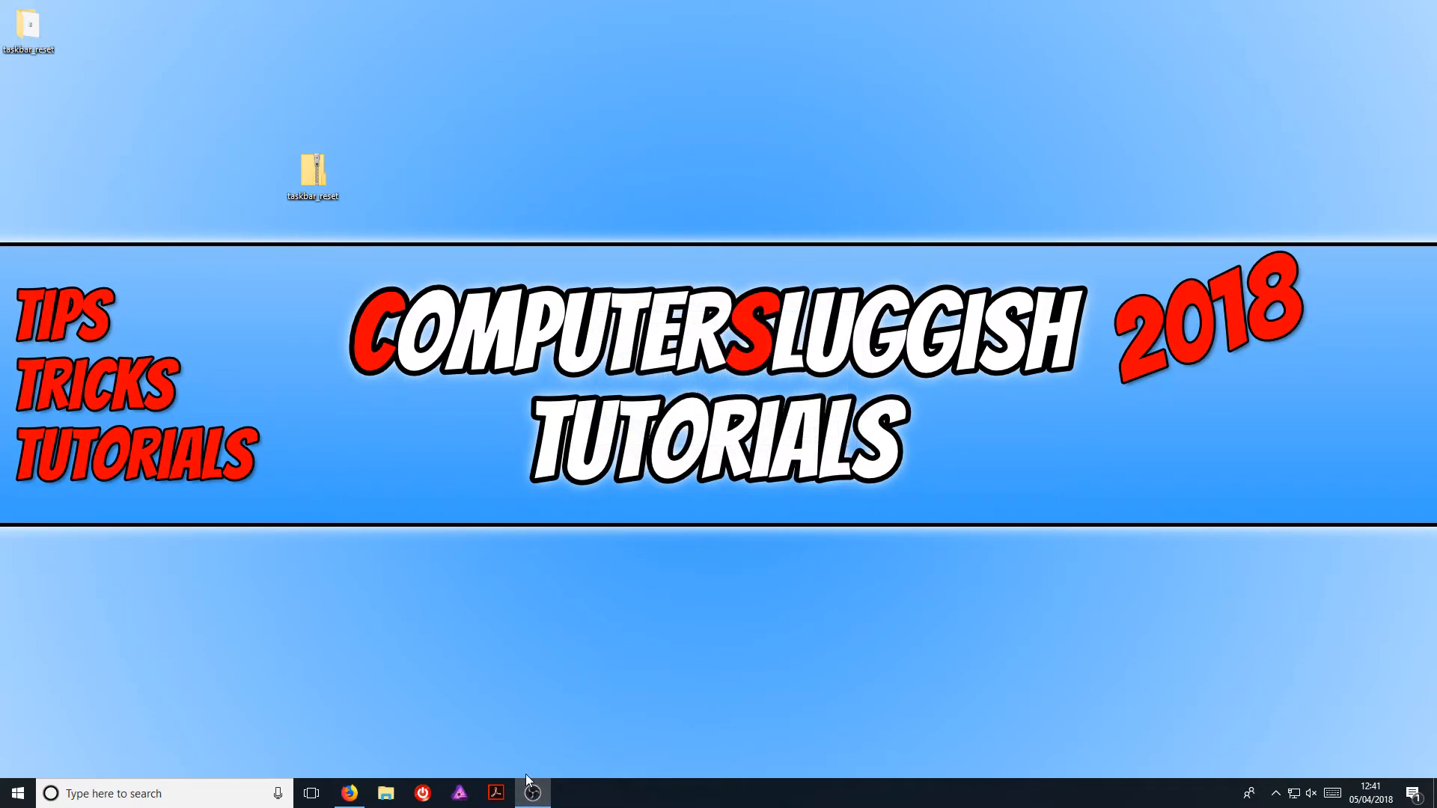